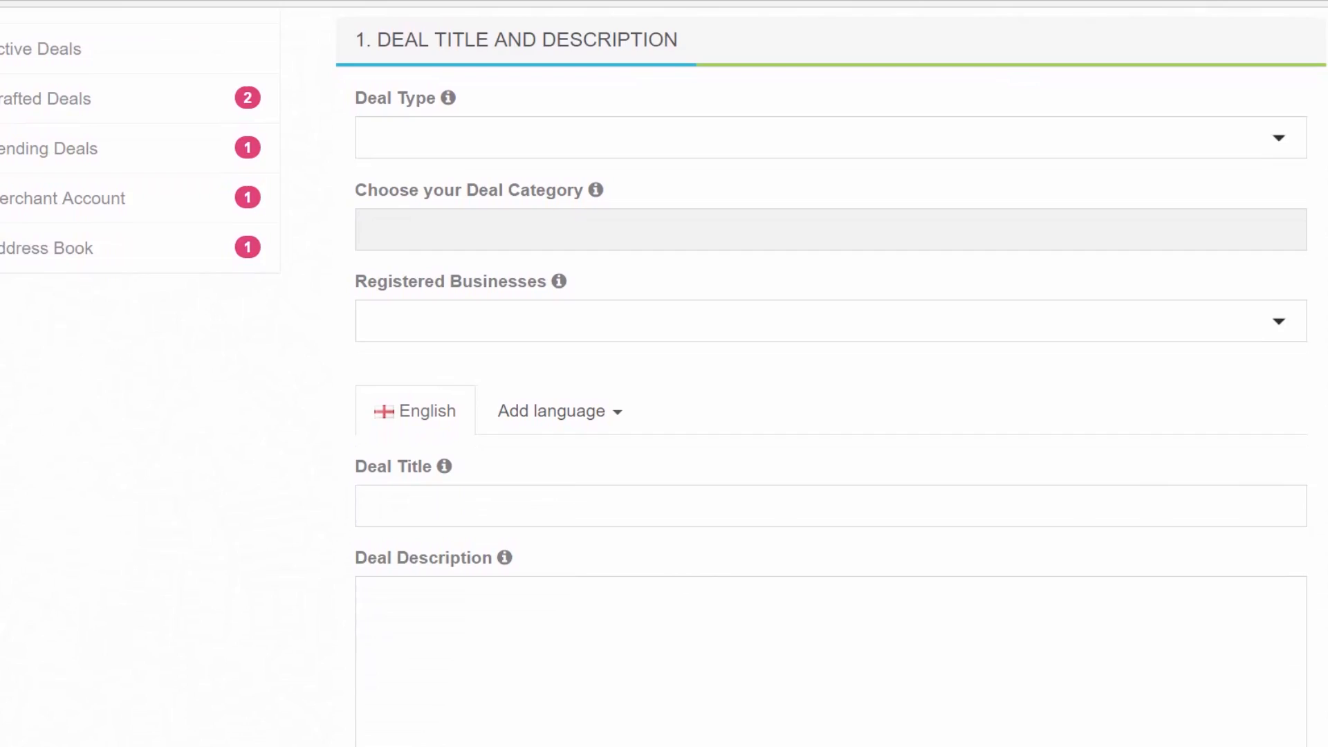
Choose Services as the deal type from the Deal Type list
{"action": "scroll", "scroll_direction": "down", "scroll_amount": 3}
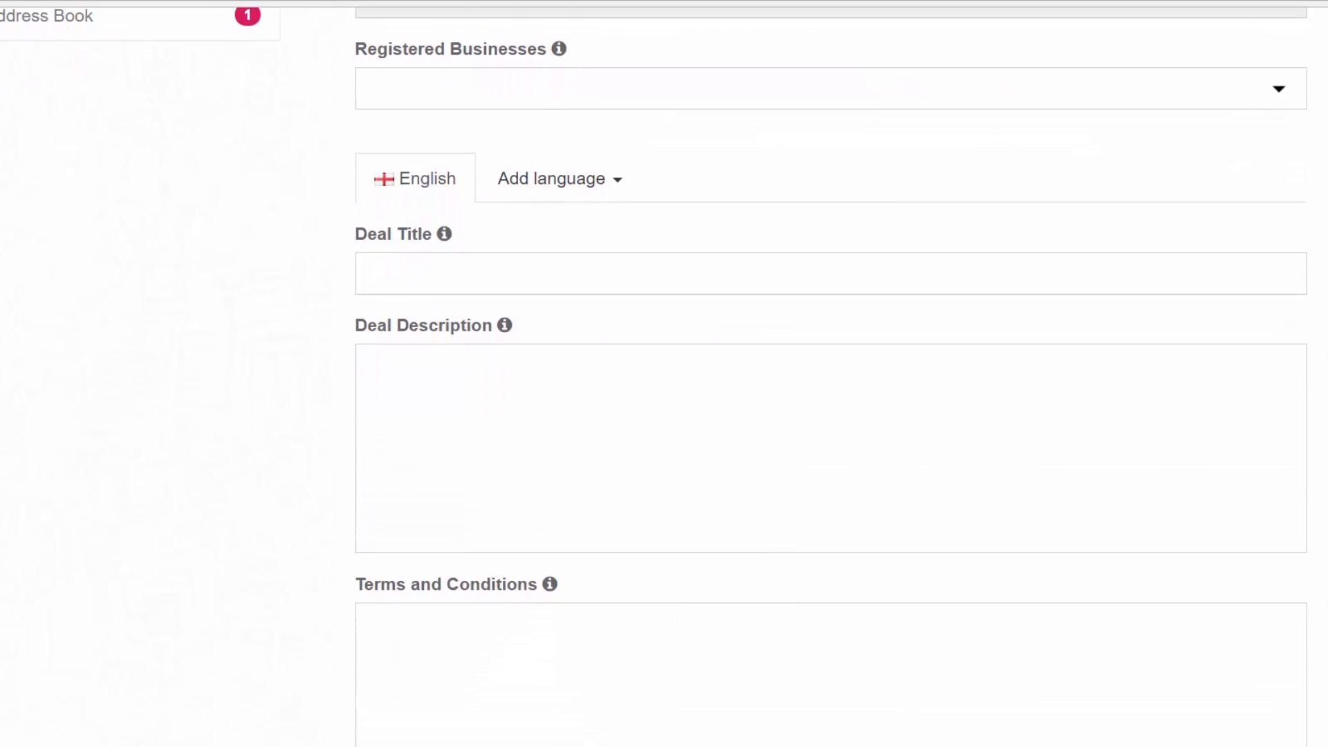
{"action": "left_click", "coordinate": [830, 274]}
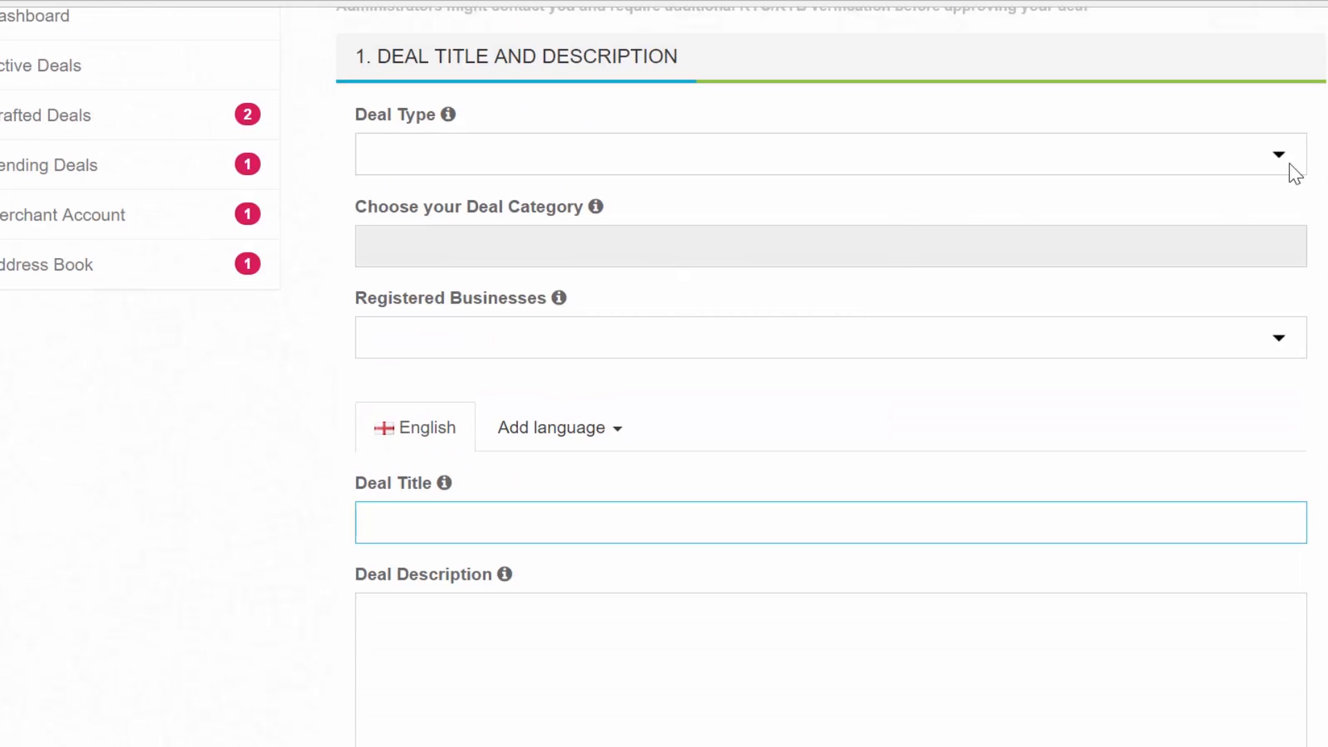
{"action": "left_click", "coordinate": [830, 154]}
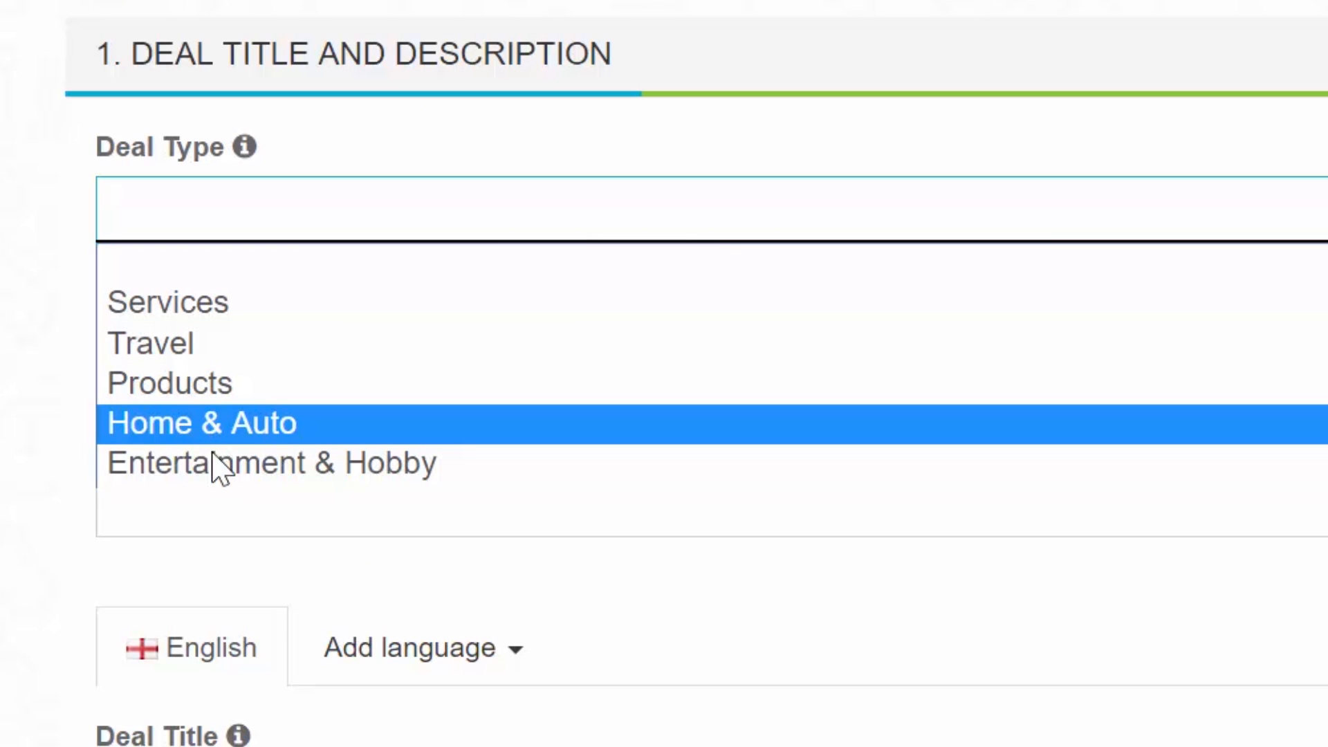
{"action": "mouse_move", "coordinate": [254, 462]}
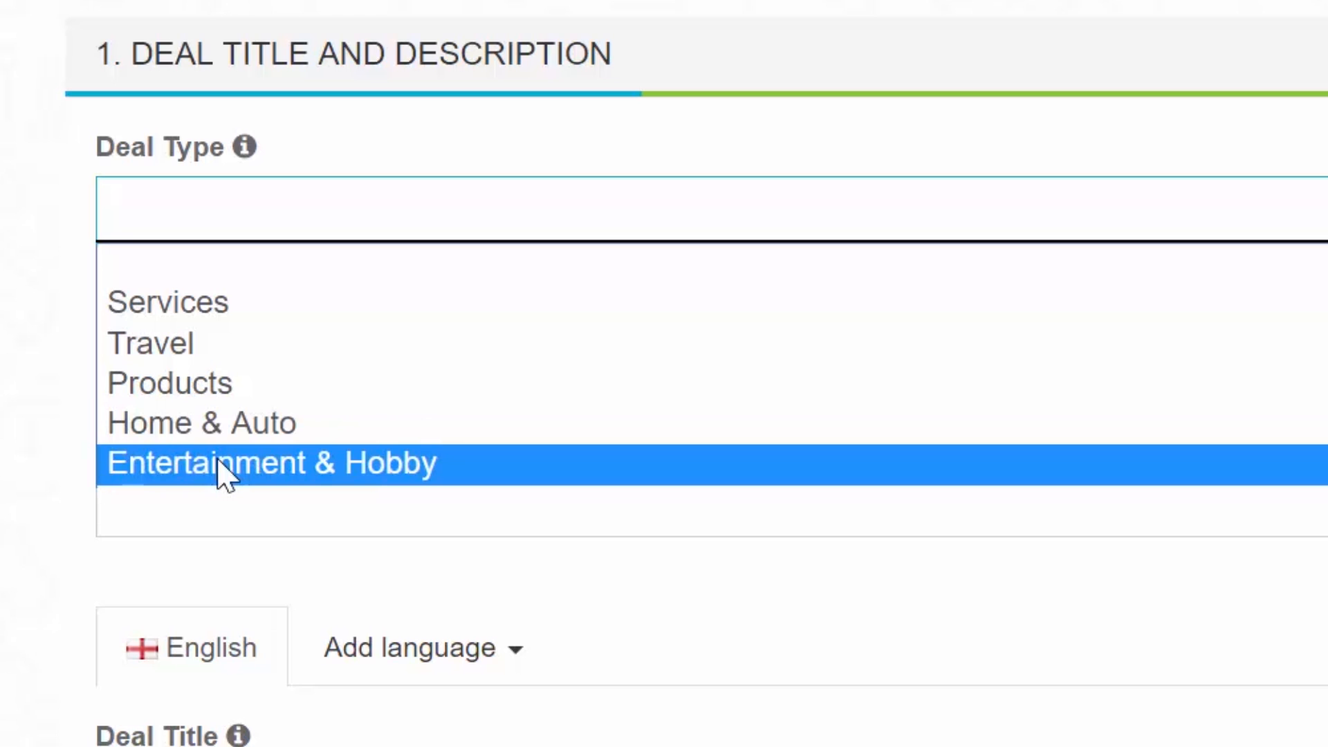
{"action": "mouse_move", "coordinate": [100, 465]}
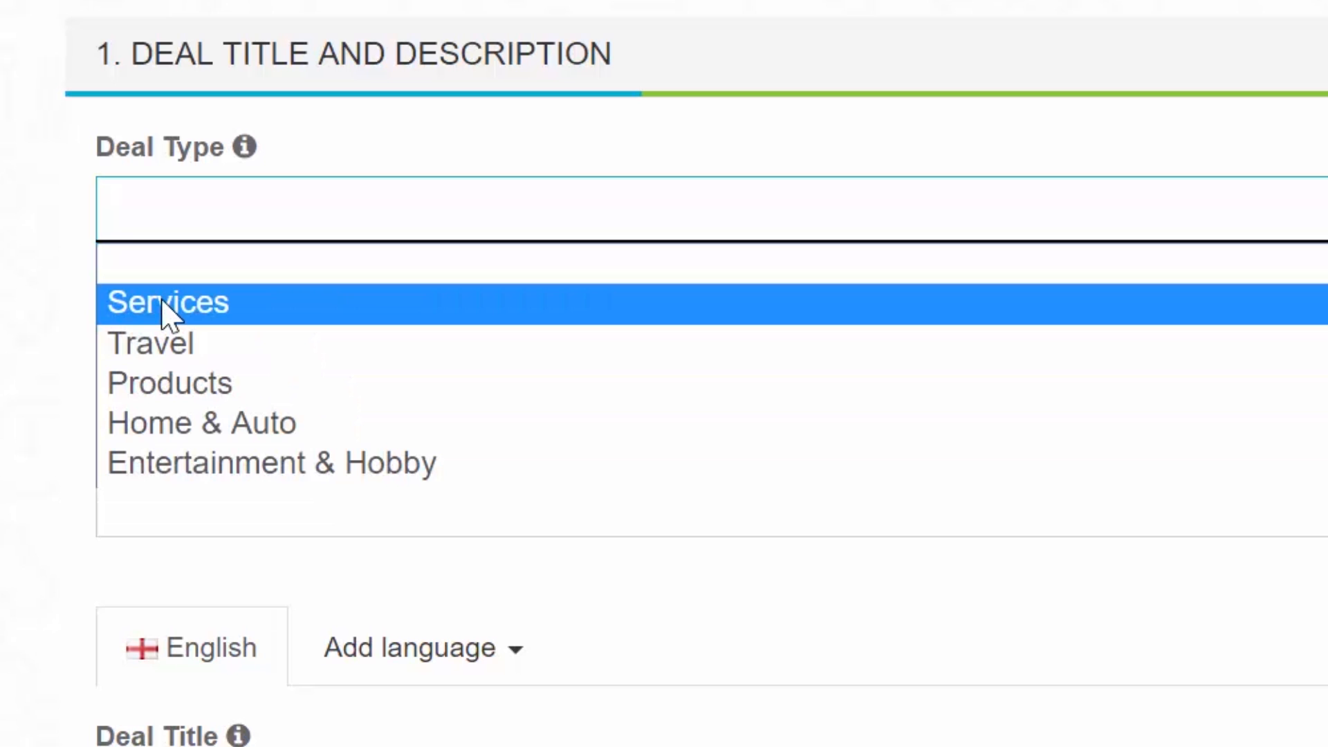
{"action": "left_click", "coordinate": [167, 301]}
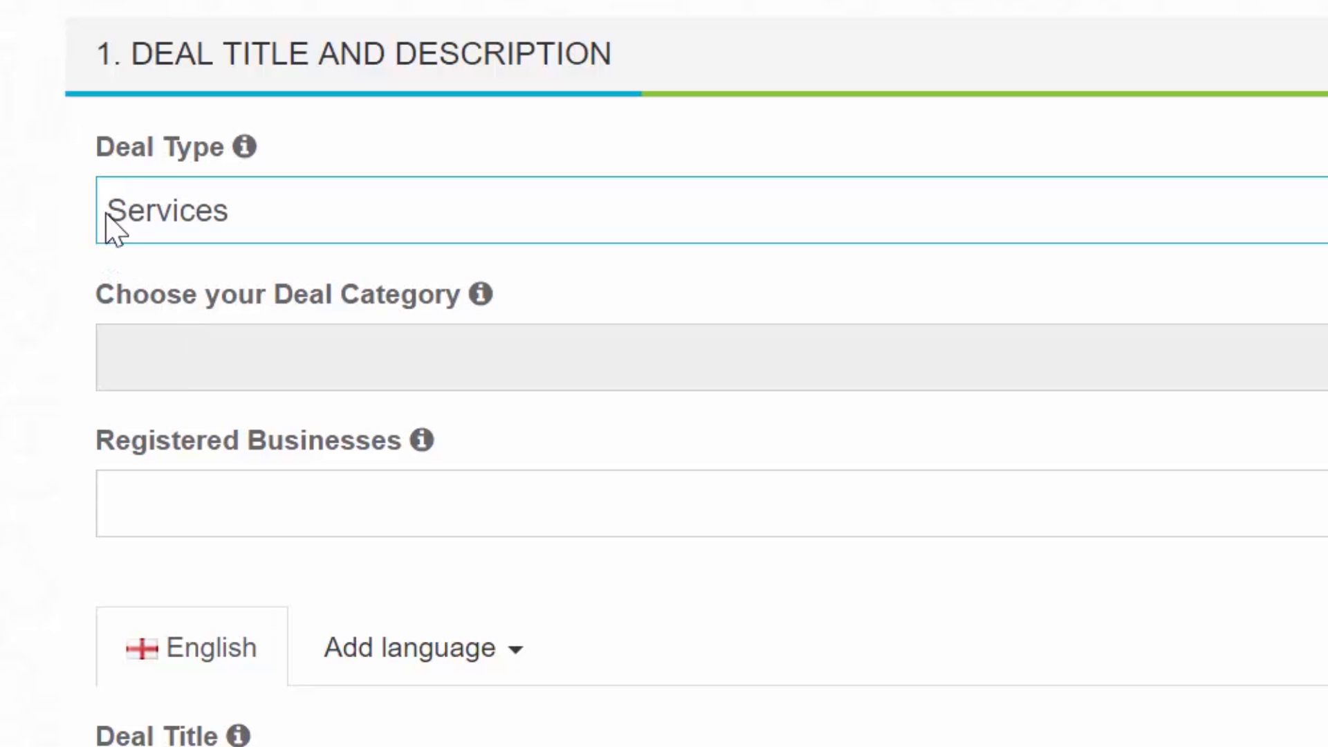
{"action": "left_click", "coordinate": [339, 357]}
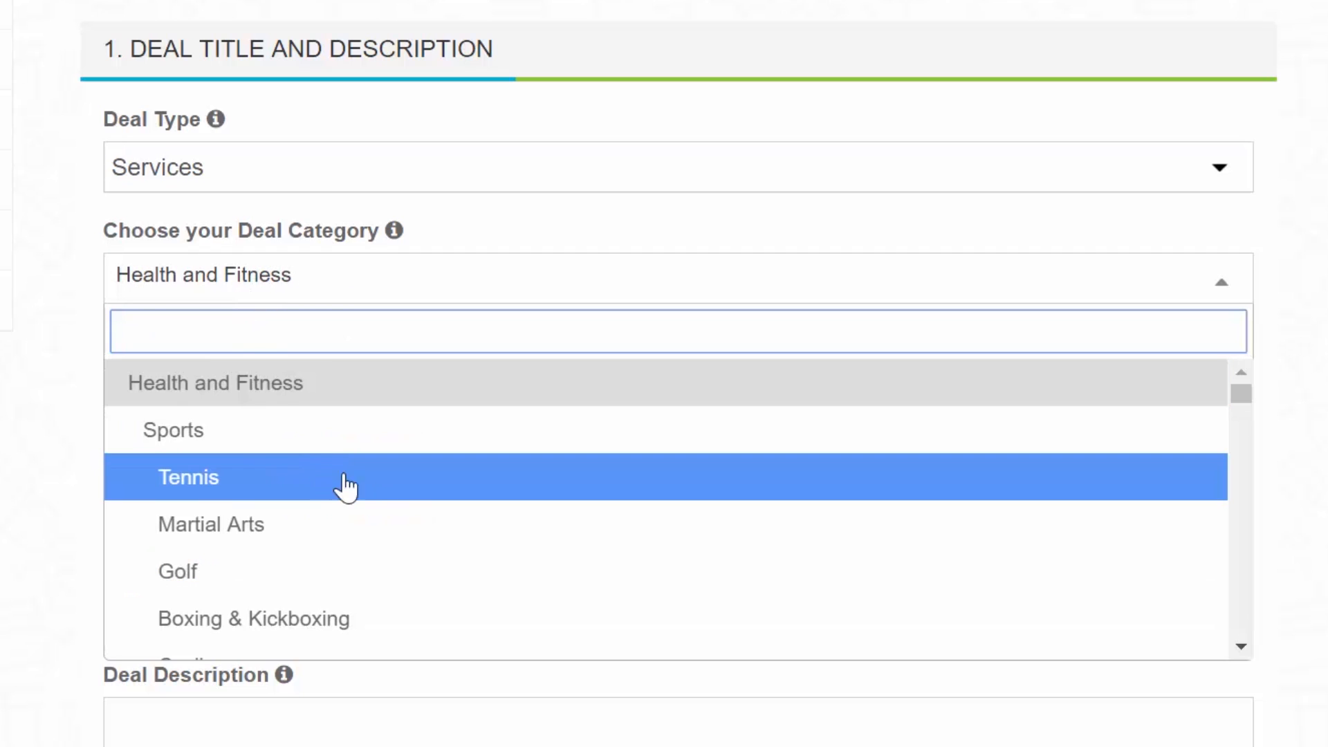
{"action": "mouse_move", "coordinate": [909, 618]}
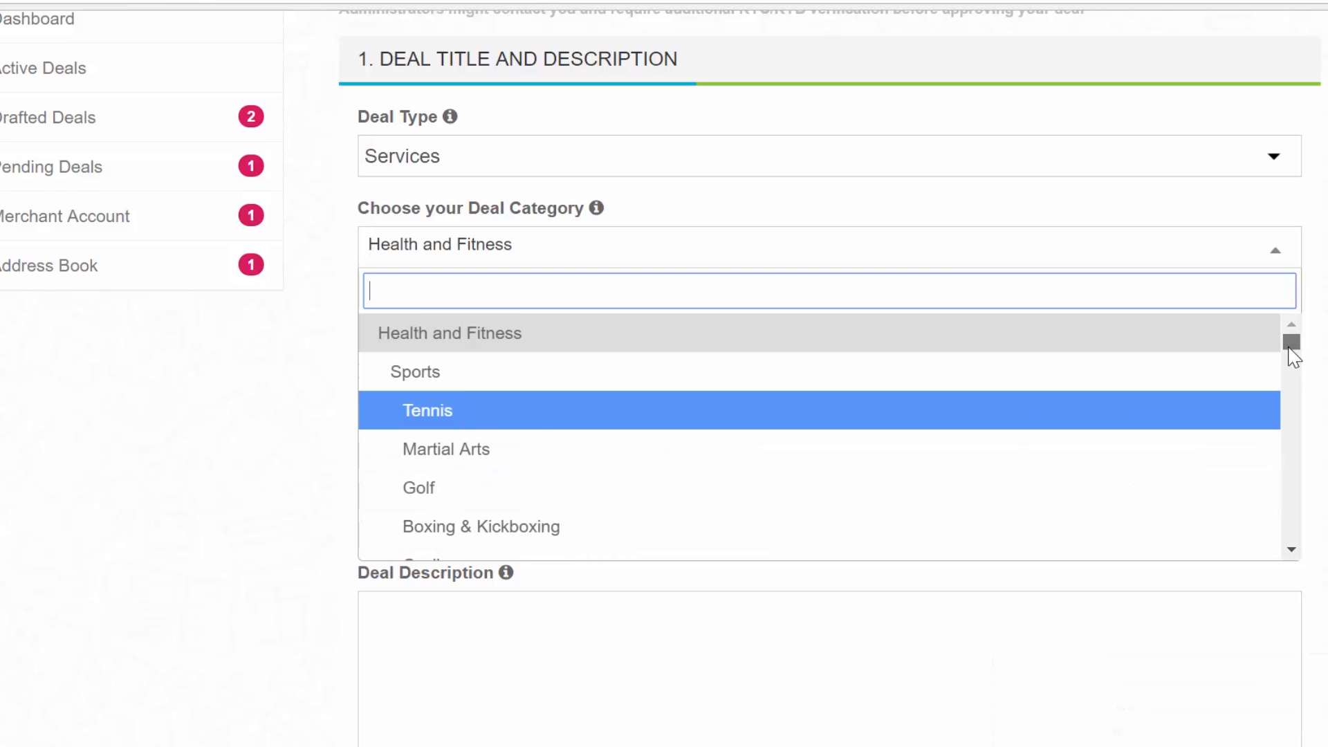
Choose Personal Trainer Services under Gym as the deal category
{"action": "scroll", "scroll_direction": "down", "scroll_amount": 3}
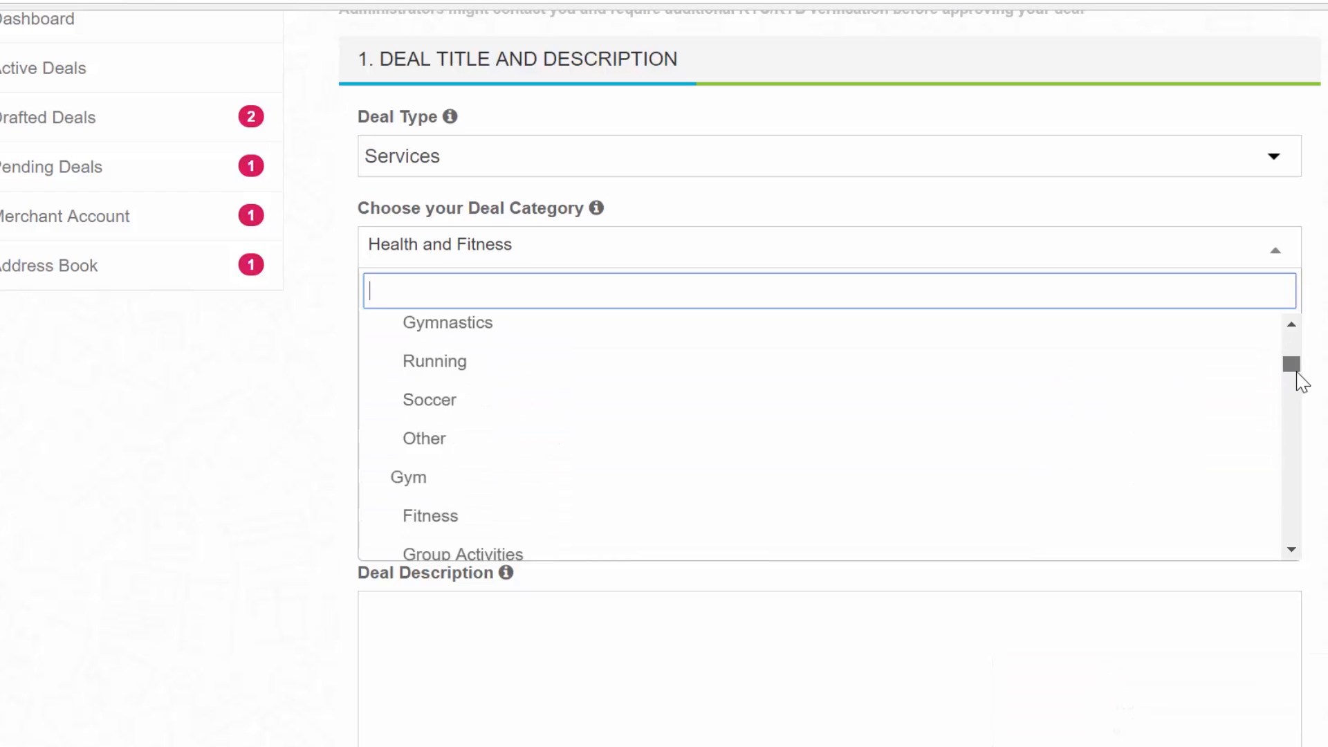
{"action": "scroll", "scroll_direction": "down", "scroll_amount": 3}
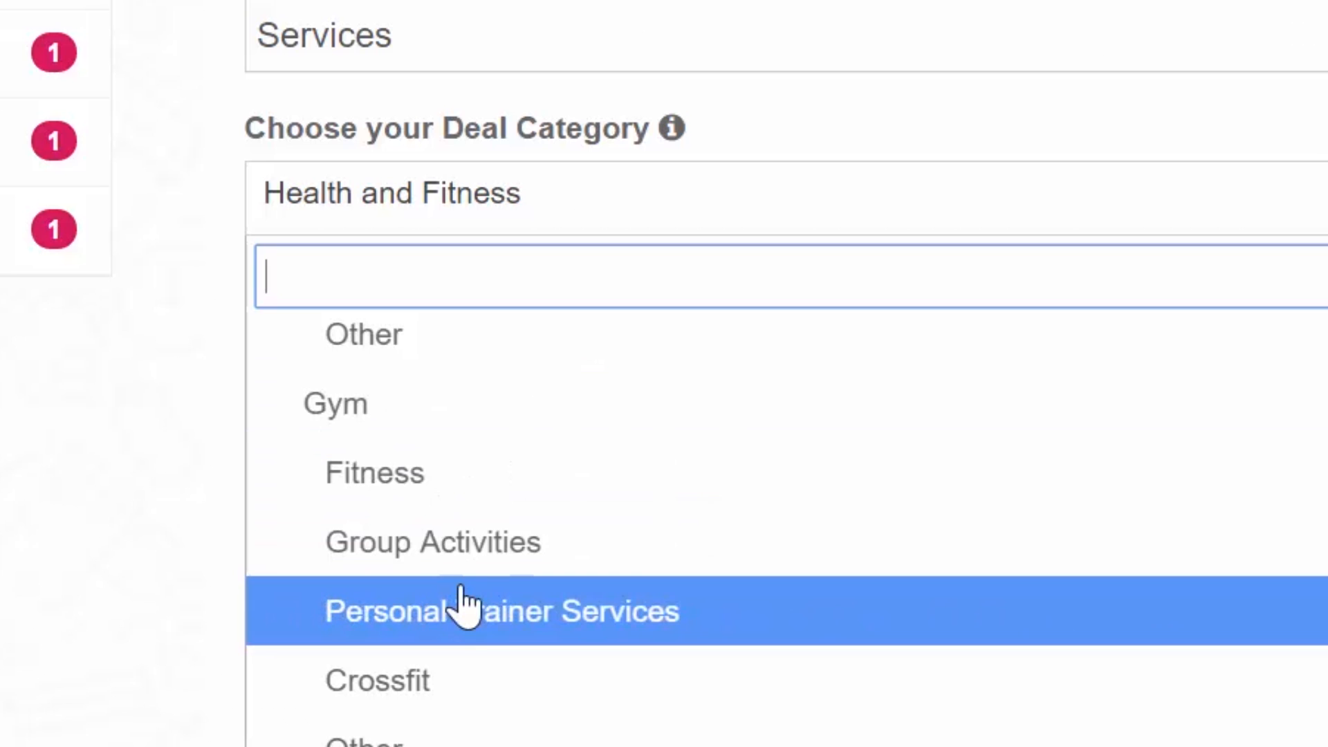
{"action": "left_click", "coordinate": [500, 610]}
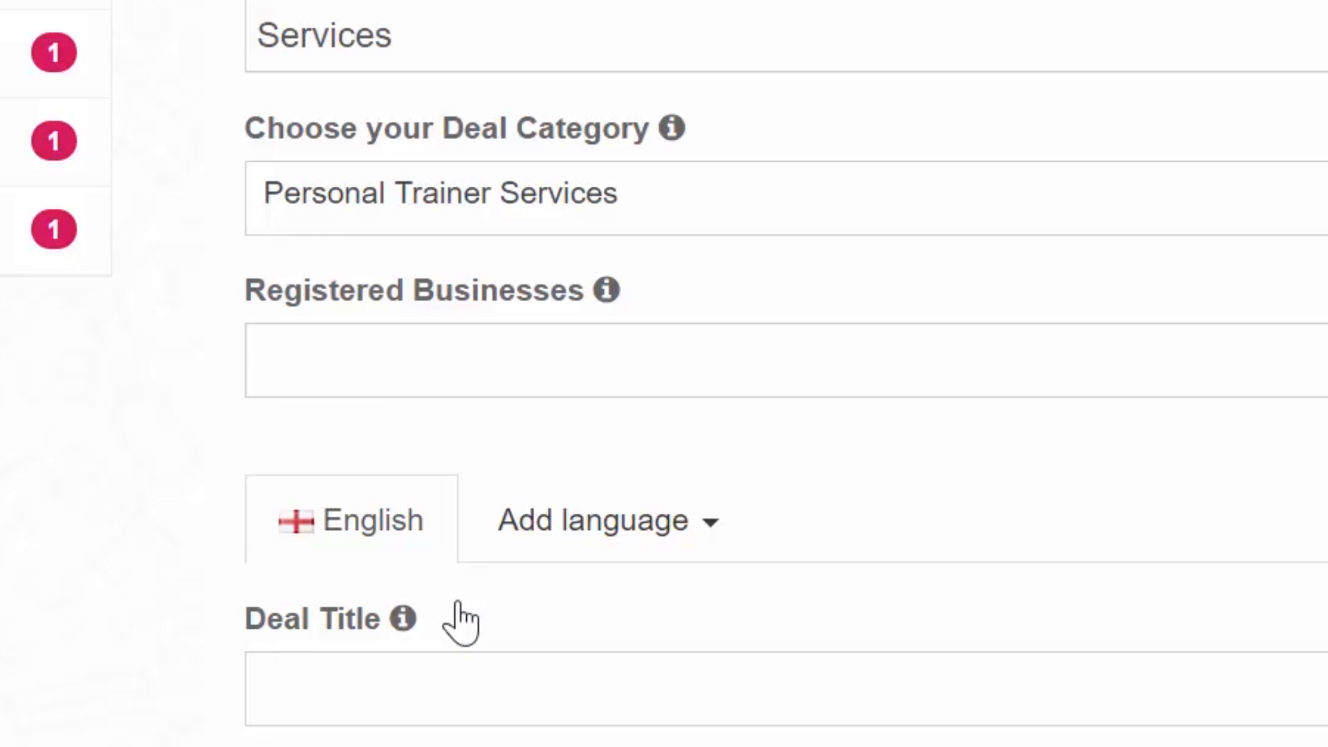
{"action": "mouse_move", "coordinate": [463, 398]}
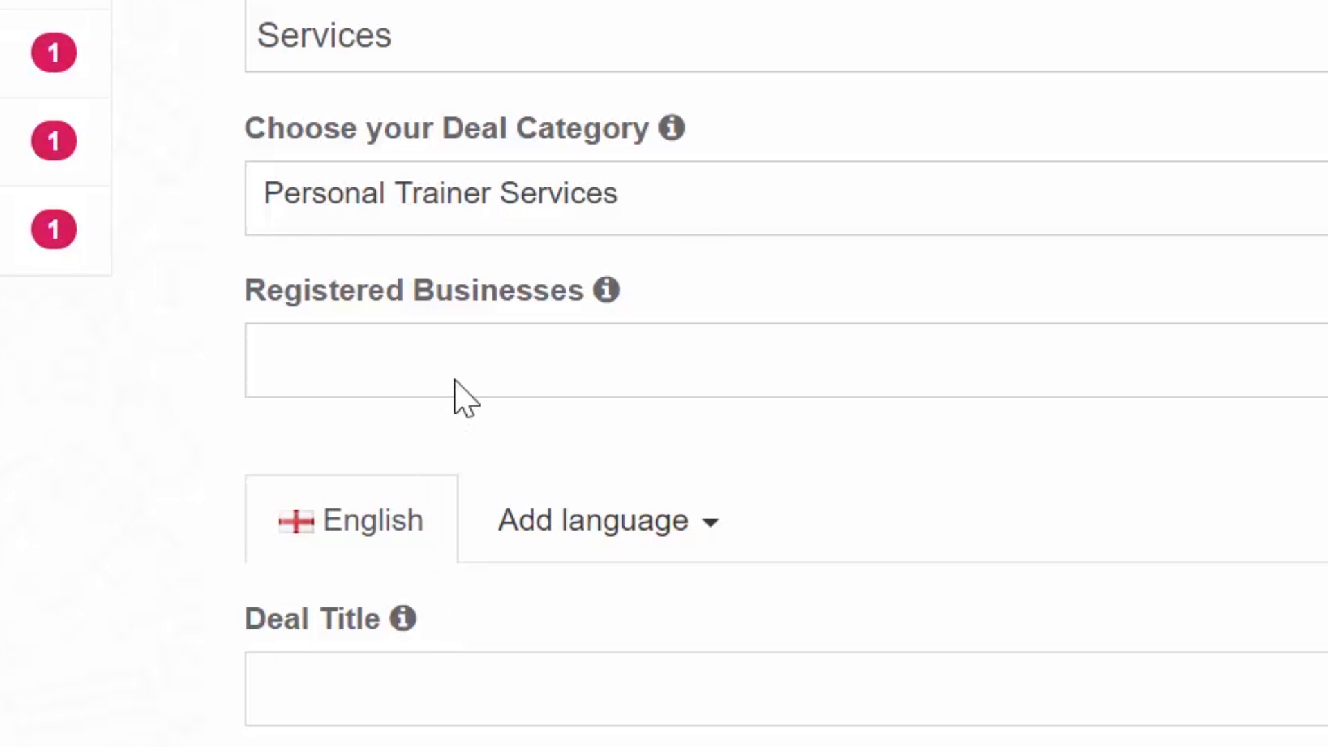
Enter the Personal Trainer title and a get-fit description with 50% cash, 50% OneCoin payment
{"action": "type", "text": "Personal Trainer Service with 50% OneCoin Payment!"}
{"action": "type", "text": "Get fit a"}
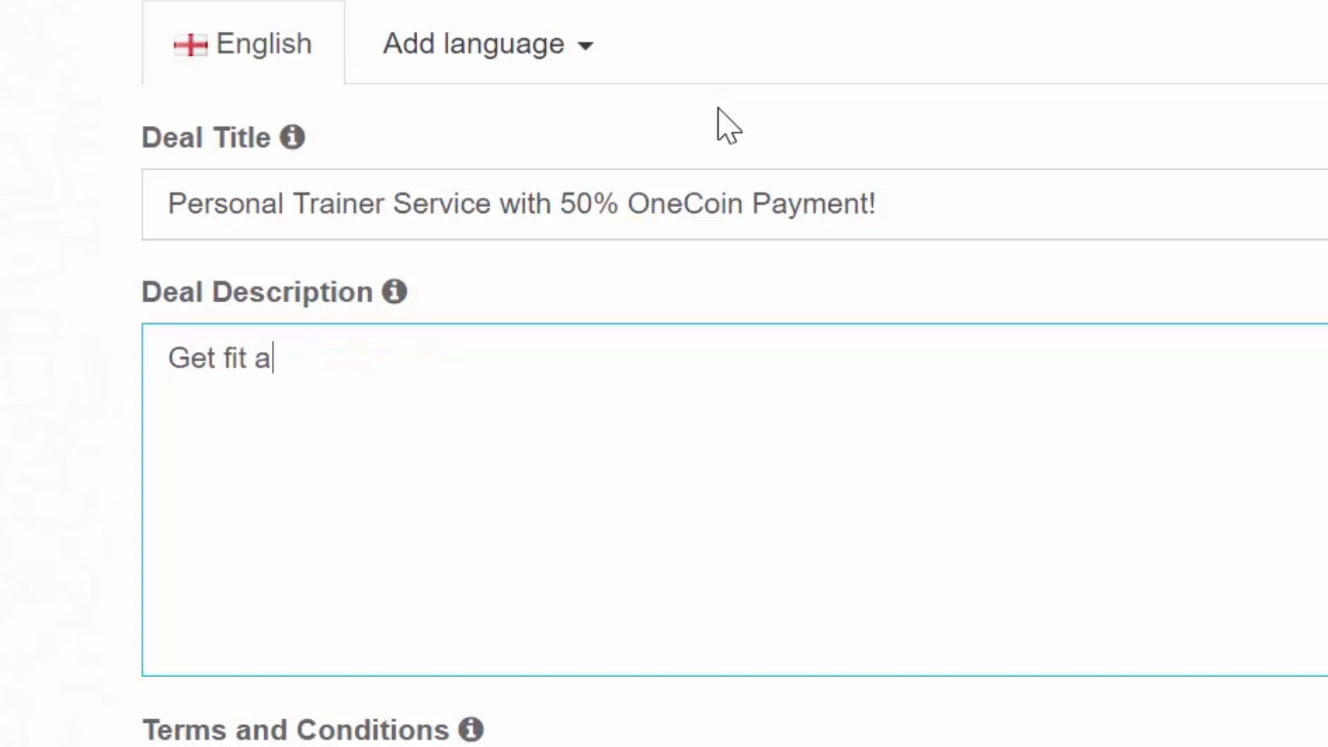
{"action": "type", "text": "nd firm with the help of one of our"}
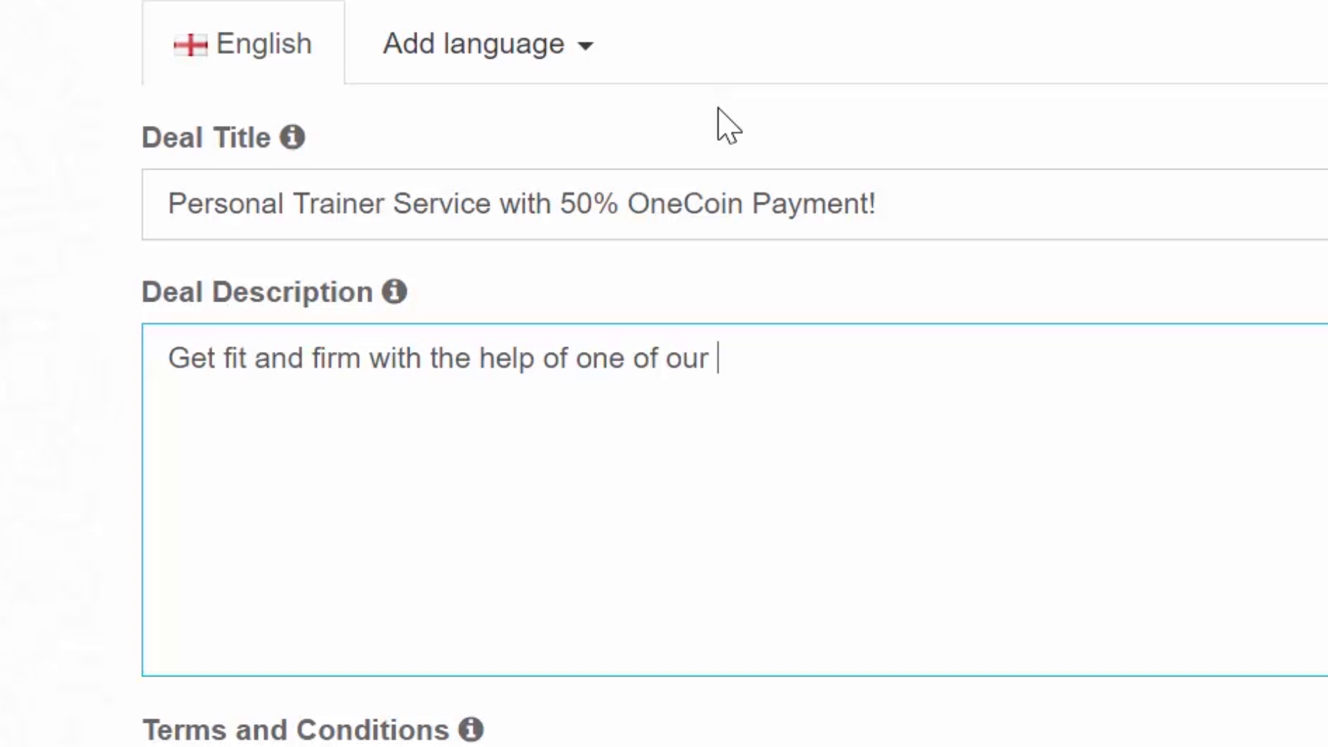
{"action": "type", "text": "professional personal trainers!"}
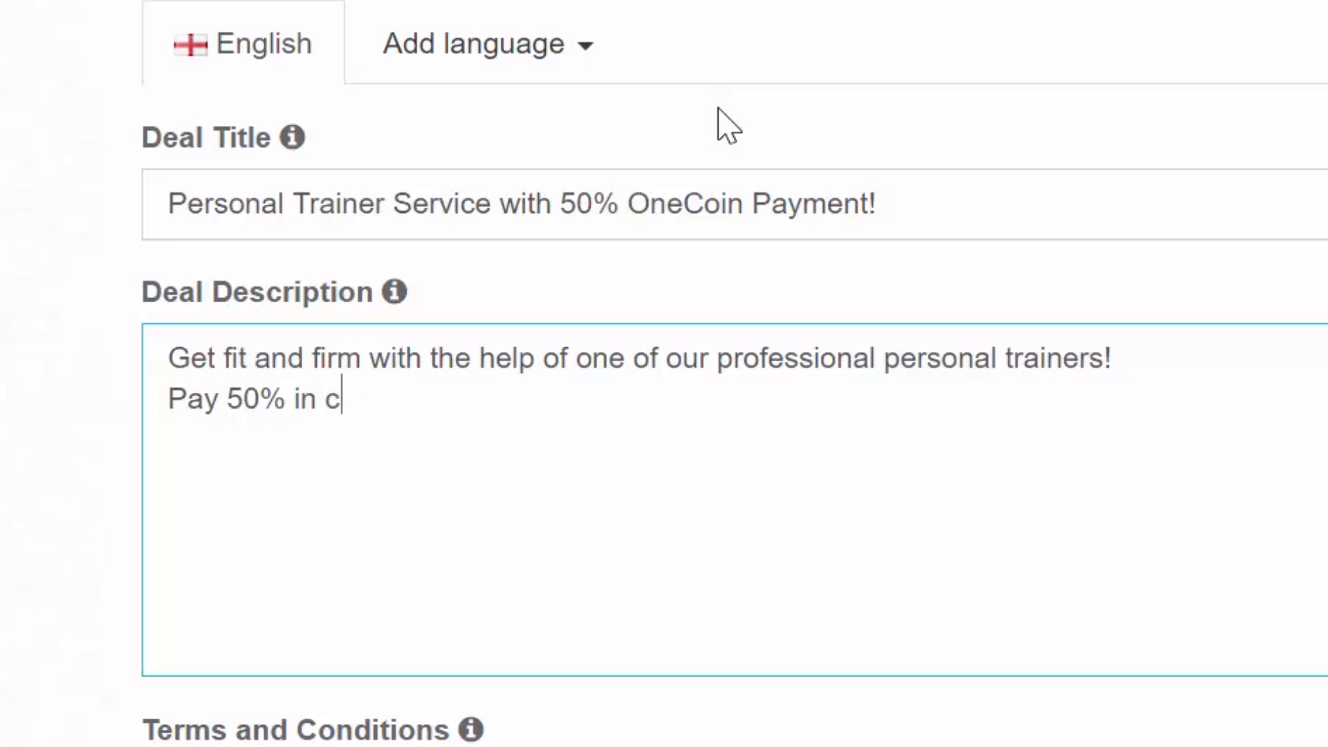
{"action": "type", "text": "ash and 50% in OneCoin and st"}
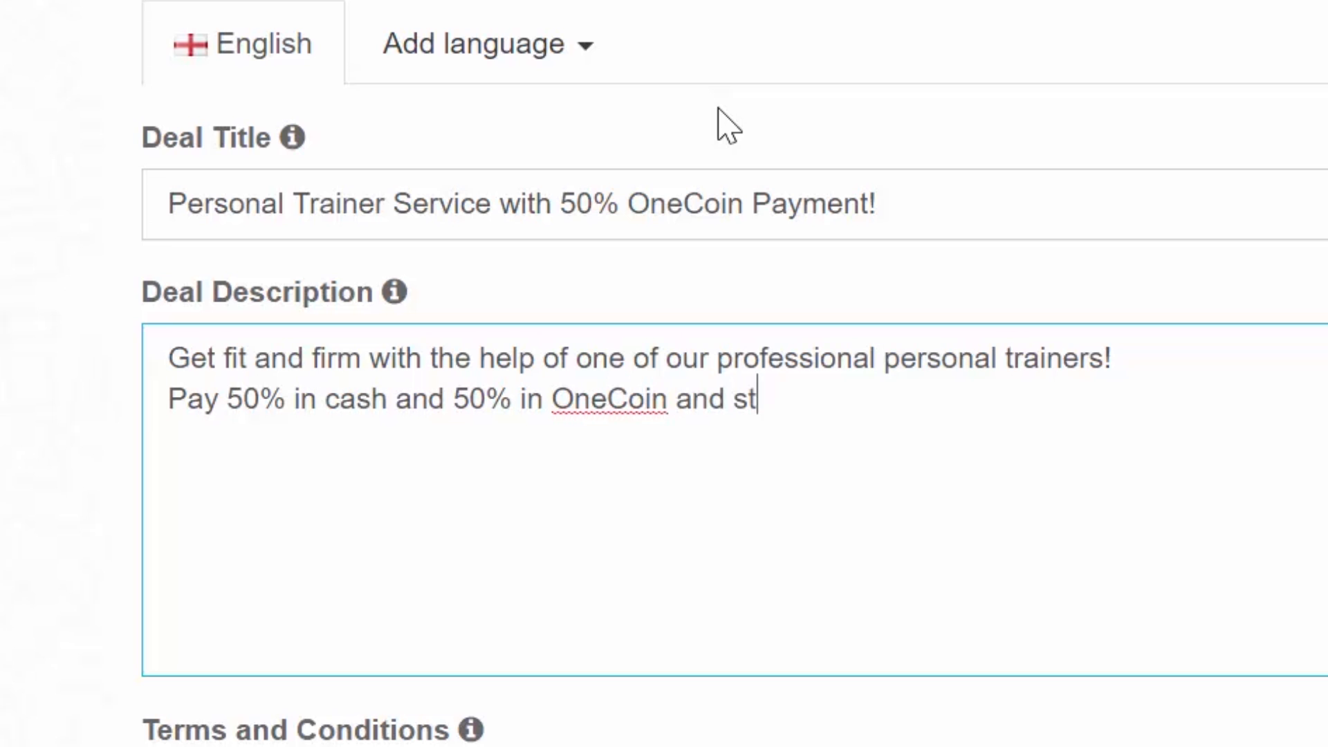
{"action": "type", "text": "art getting that fit body TODAY!"}
{"action": "type", "text": "Promotion runs"}
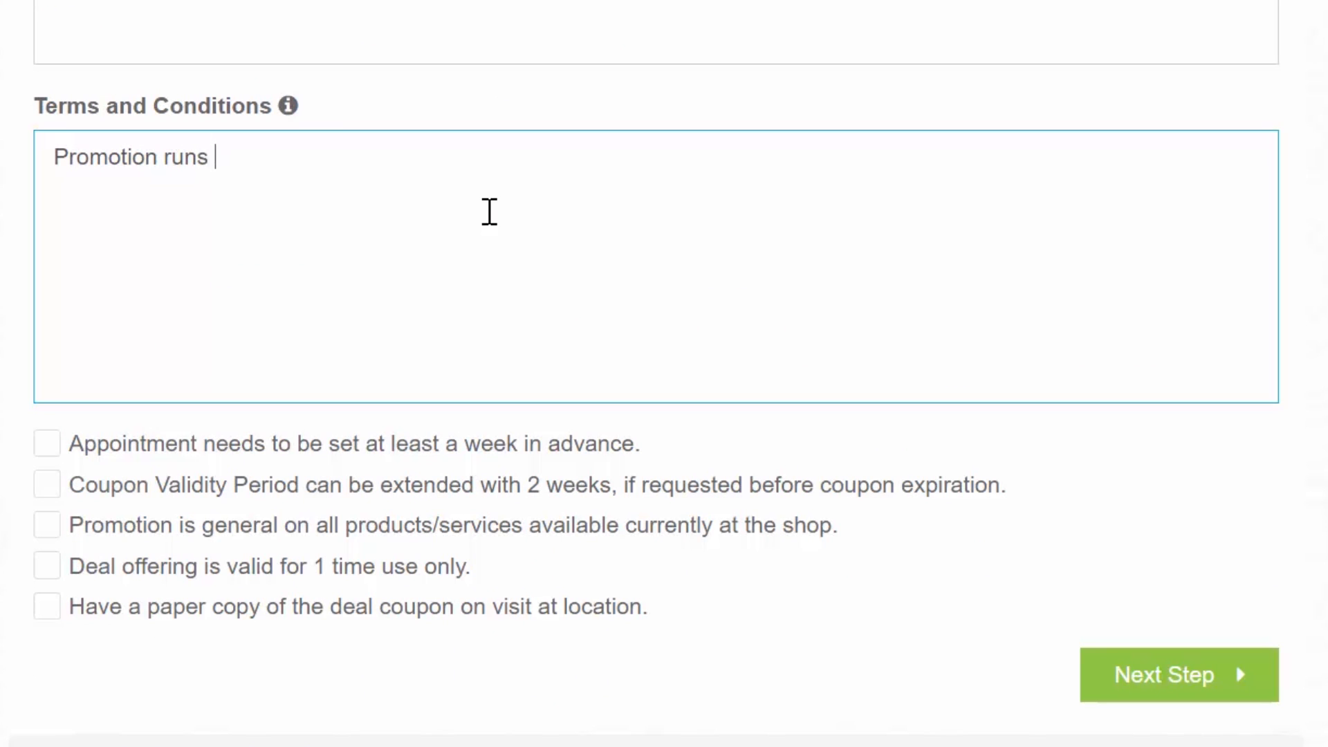
Enter terms for February–March 2017 and trainer availability, and tick week-ahead appointments
{"action": "type", "text": "from February 2017"}
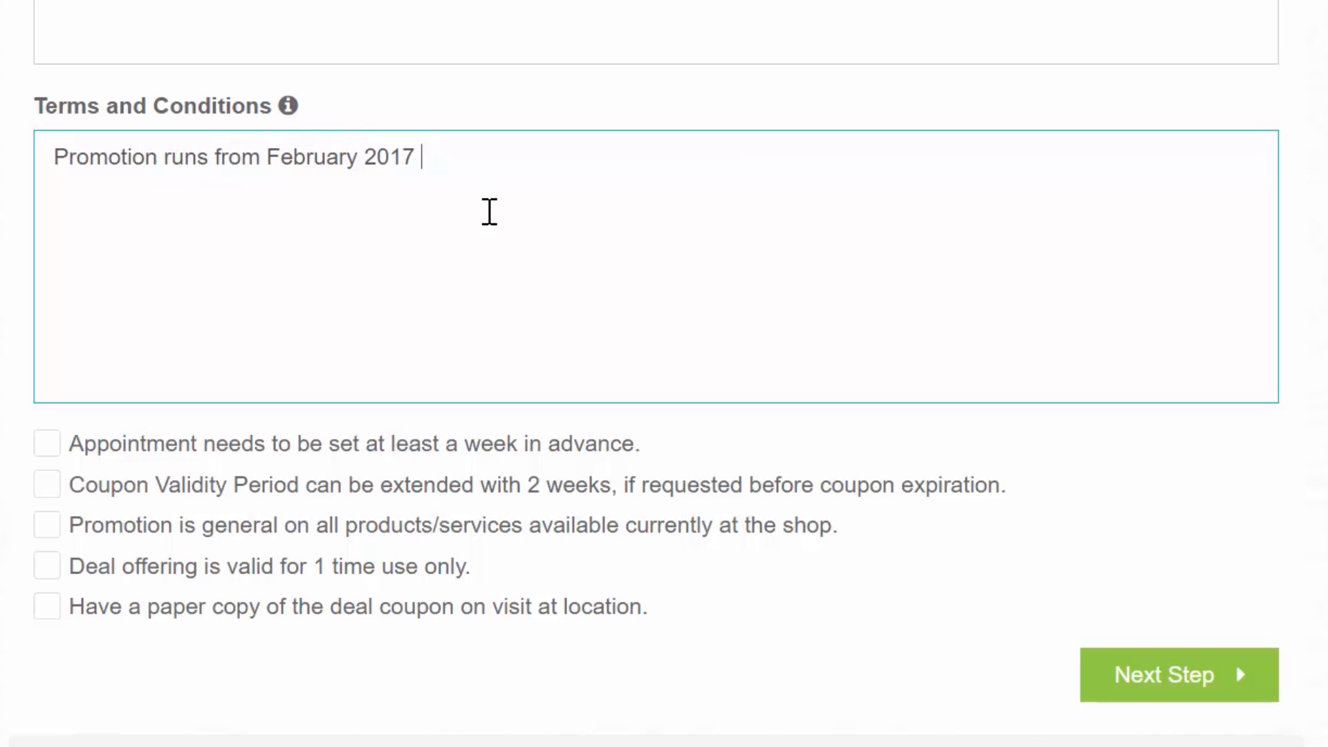
{"action": "type", "text": "to March 2017."}
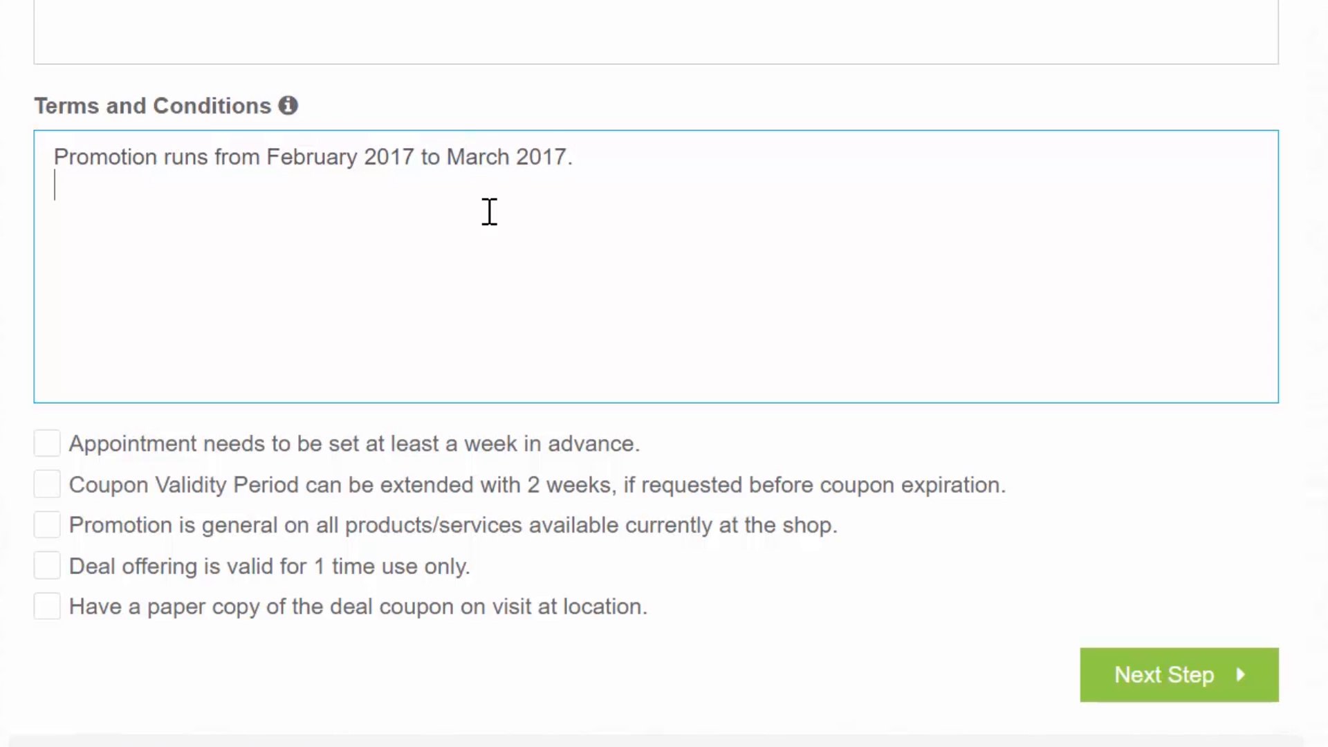
{"action": "type", "text": "Personal Trainers only"}
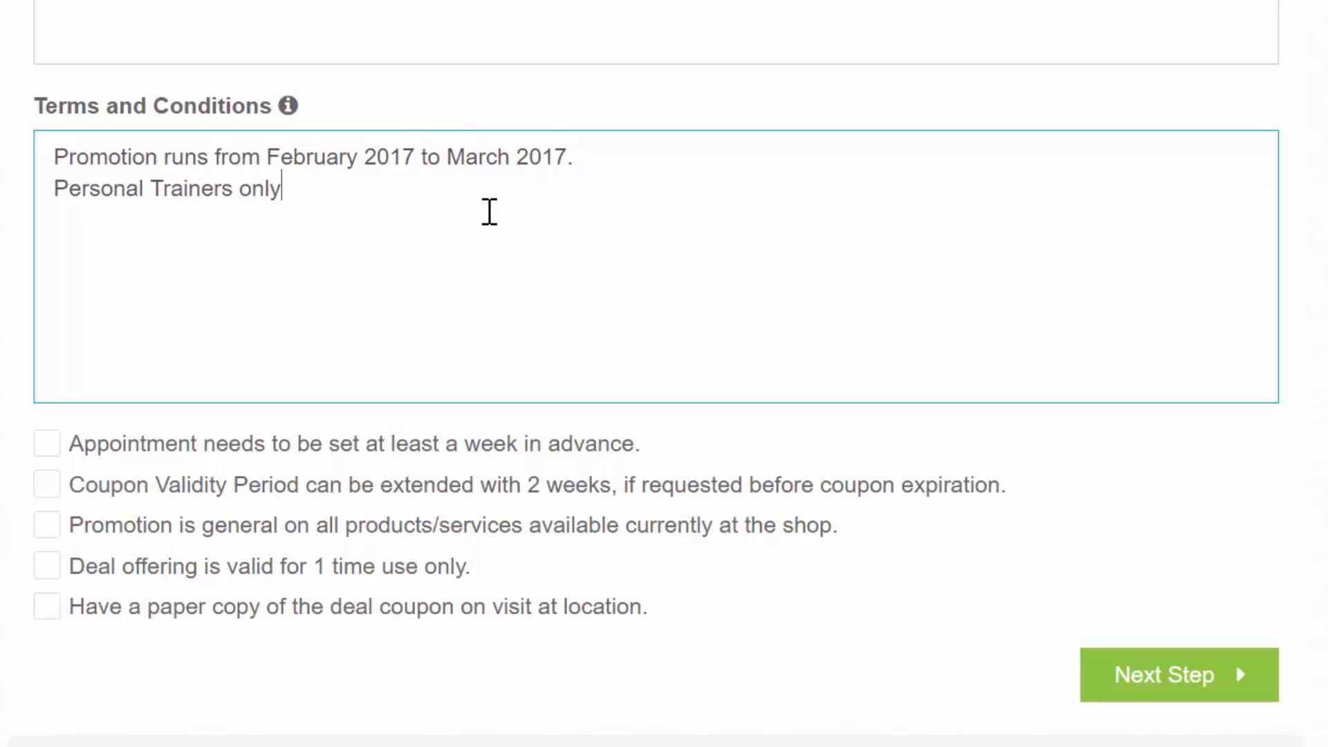
{"action": "type", "text": "upon availability."}
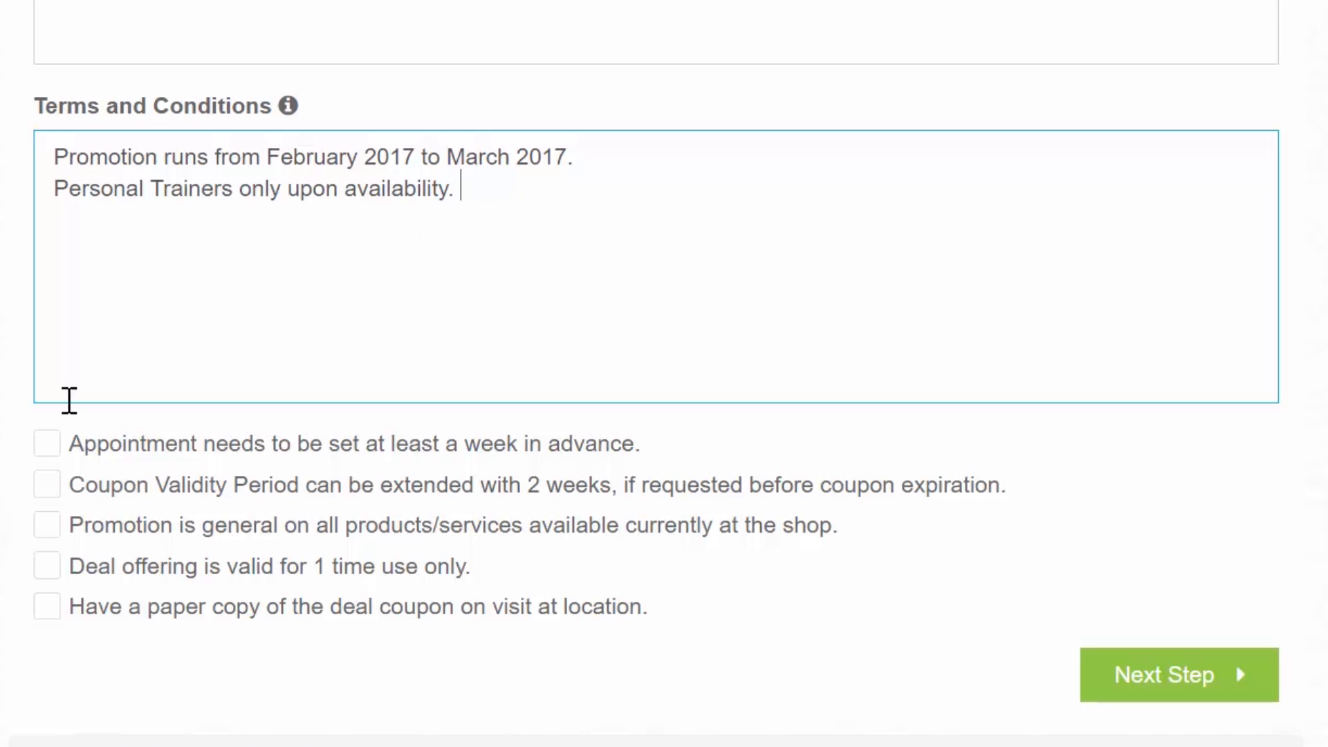
{"action": "left_click", "coordinate": [47, 443]}
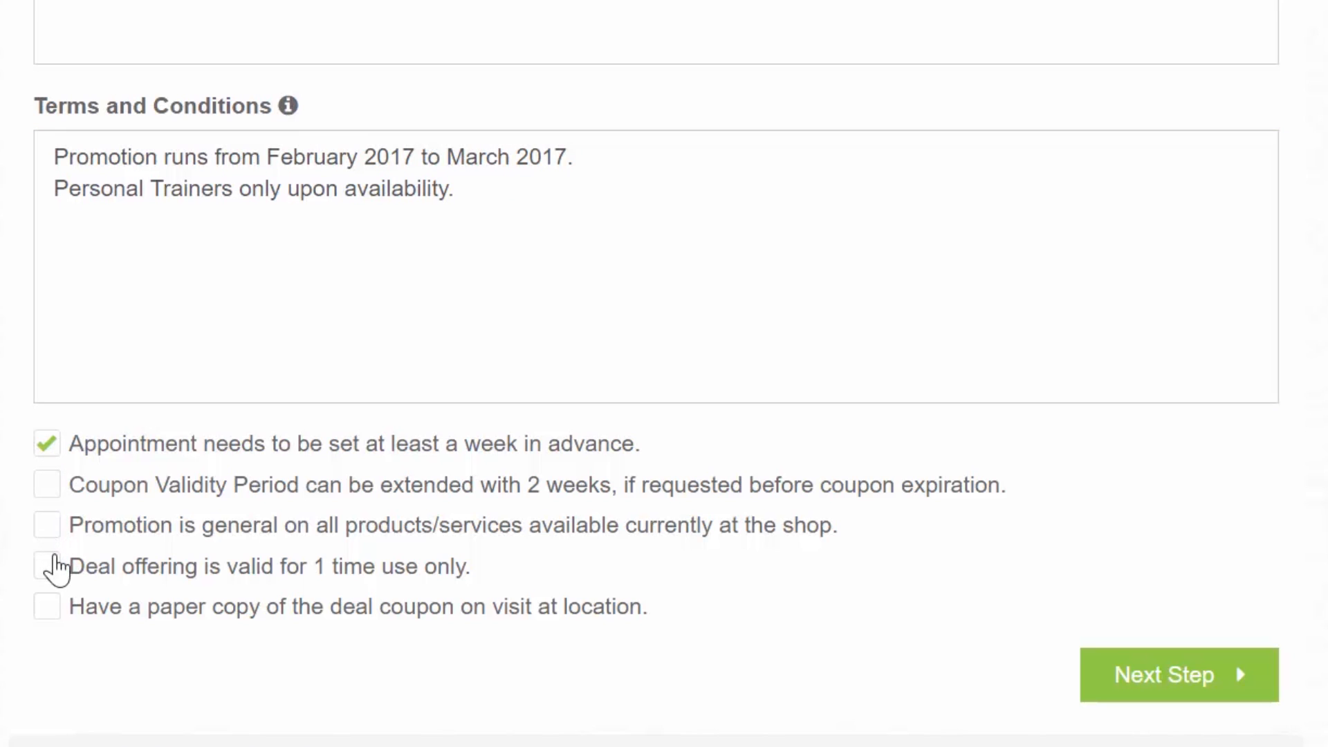
Tick the one-time-use-only and paper-coupon-copy conditions
{"action": "left_click", "coordinate": [46, 566]}
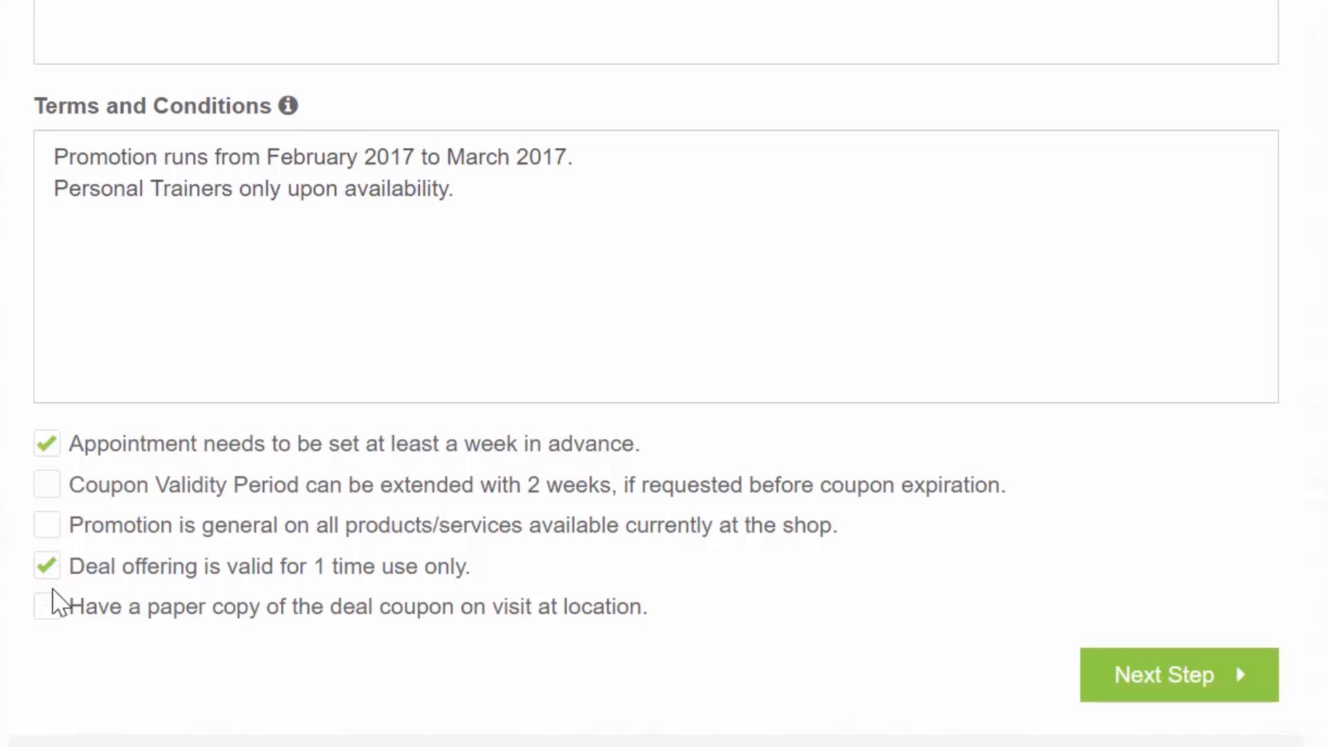
{"action": "left_click", "coordinate": [46, 606]}
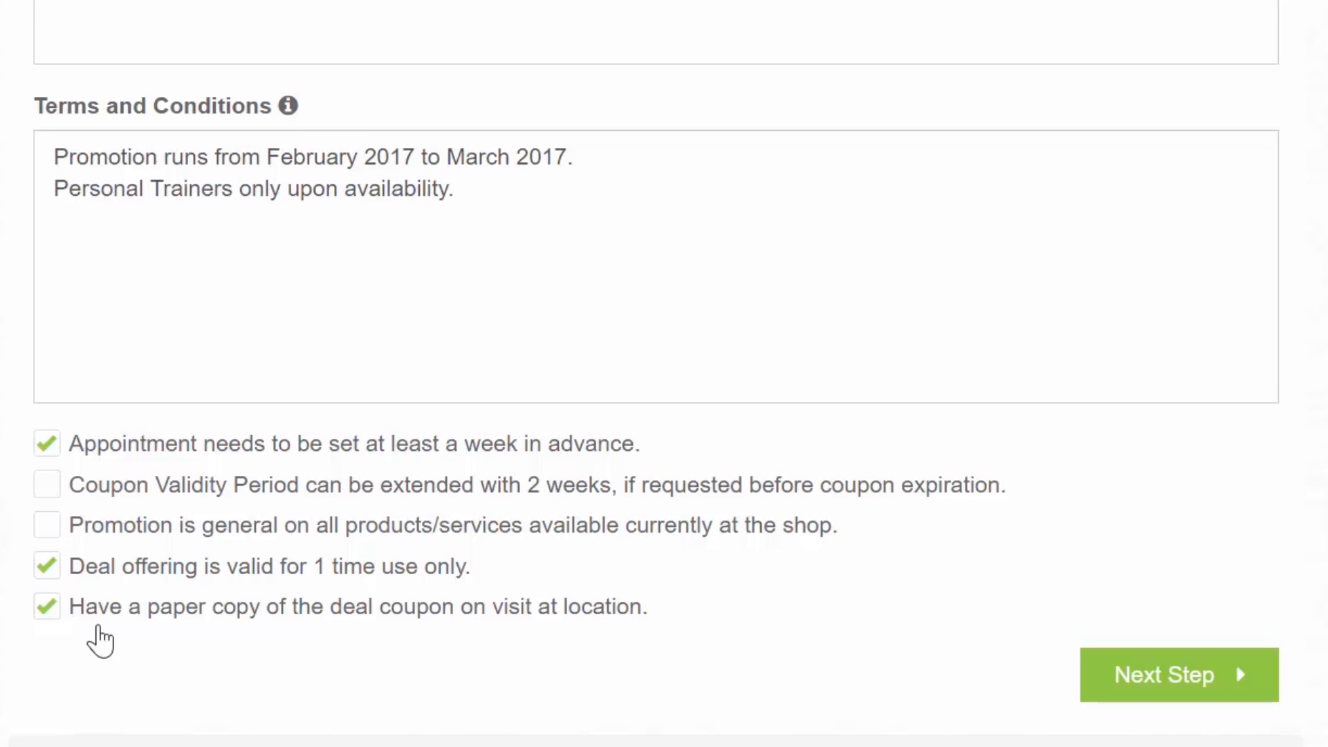
{"action": "mouse_move", "coordinate": [1178, 676]}
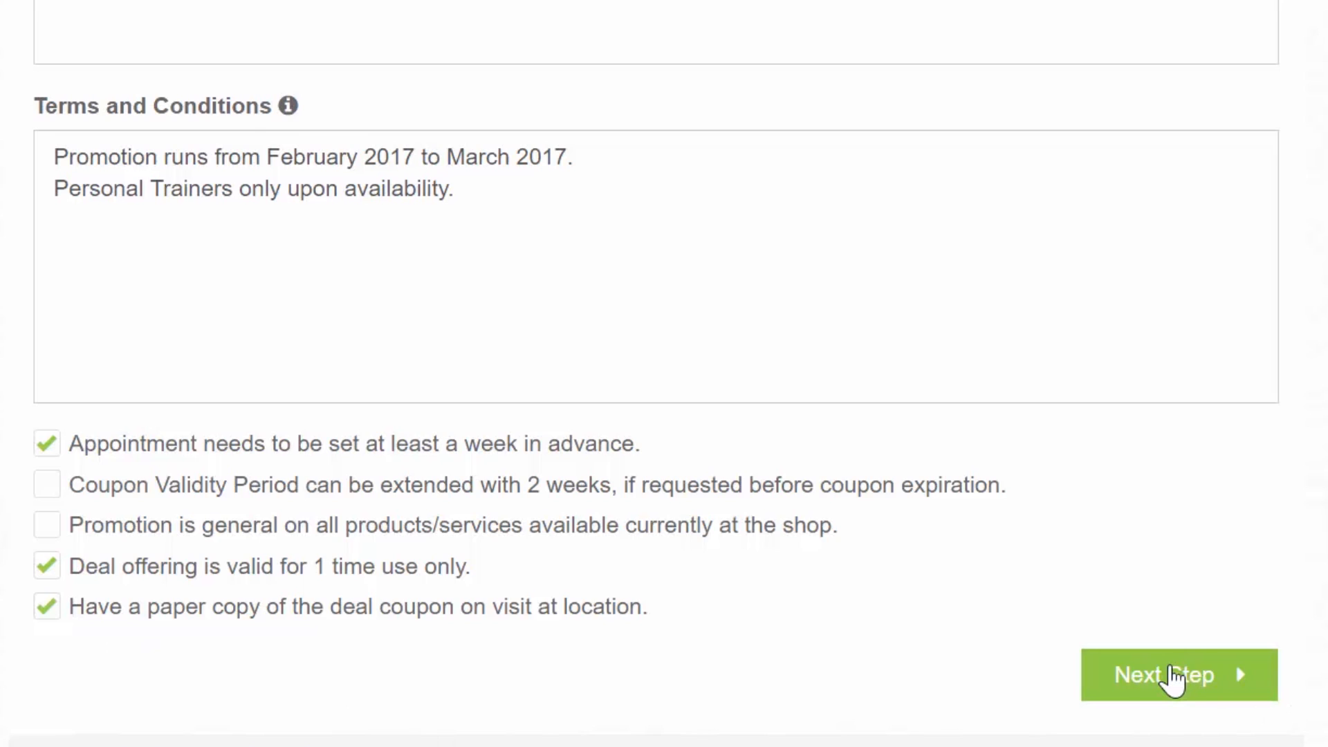
Proceed with Next Step and review the preview's price, description, terms and merchant address
{"action": "left_click", "coordinate": [1178, 675]}
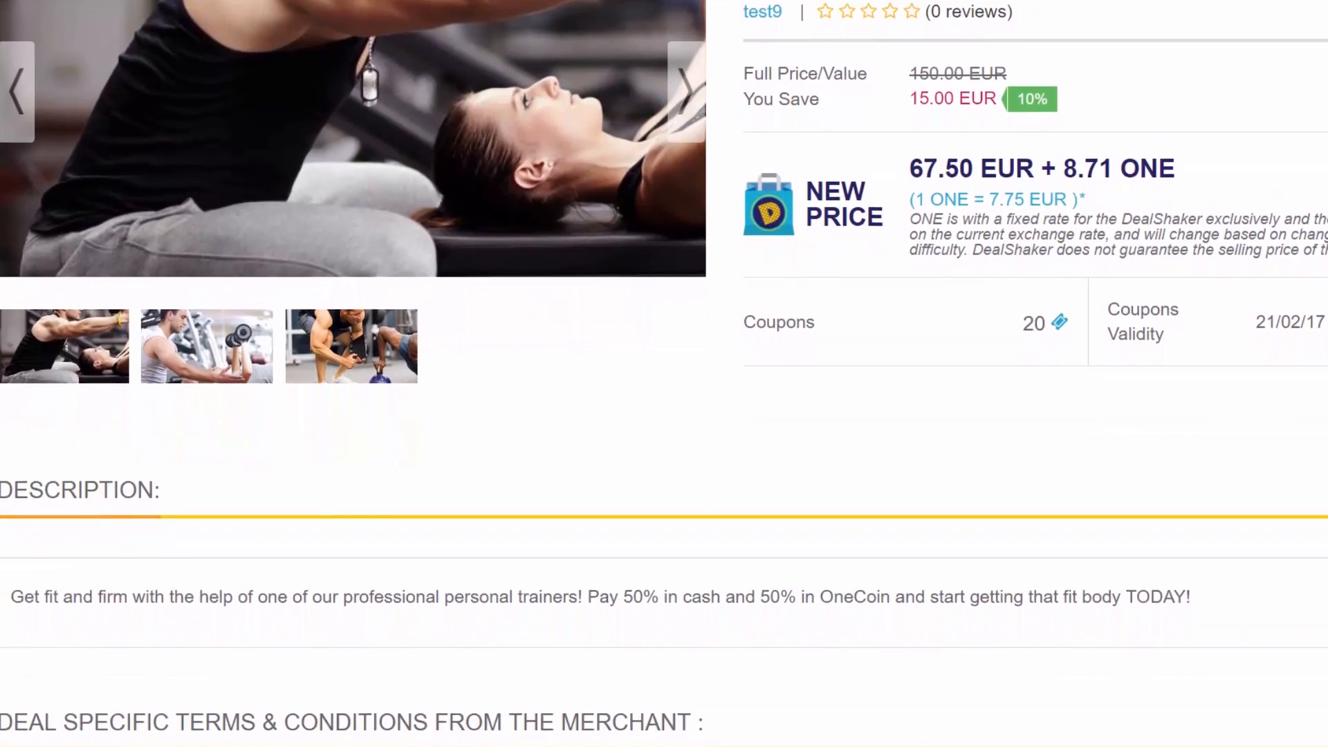
{"action": "scroll", "scroll_direction": "down", "scroll_amount": 3}
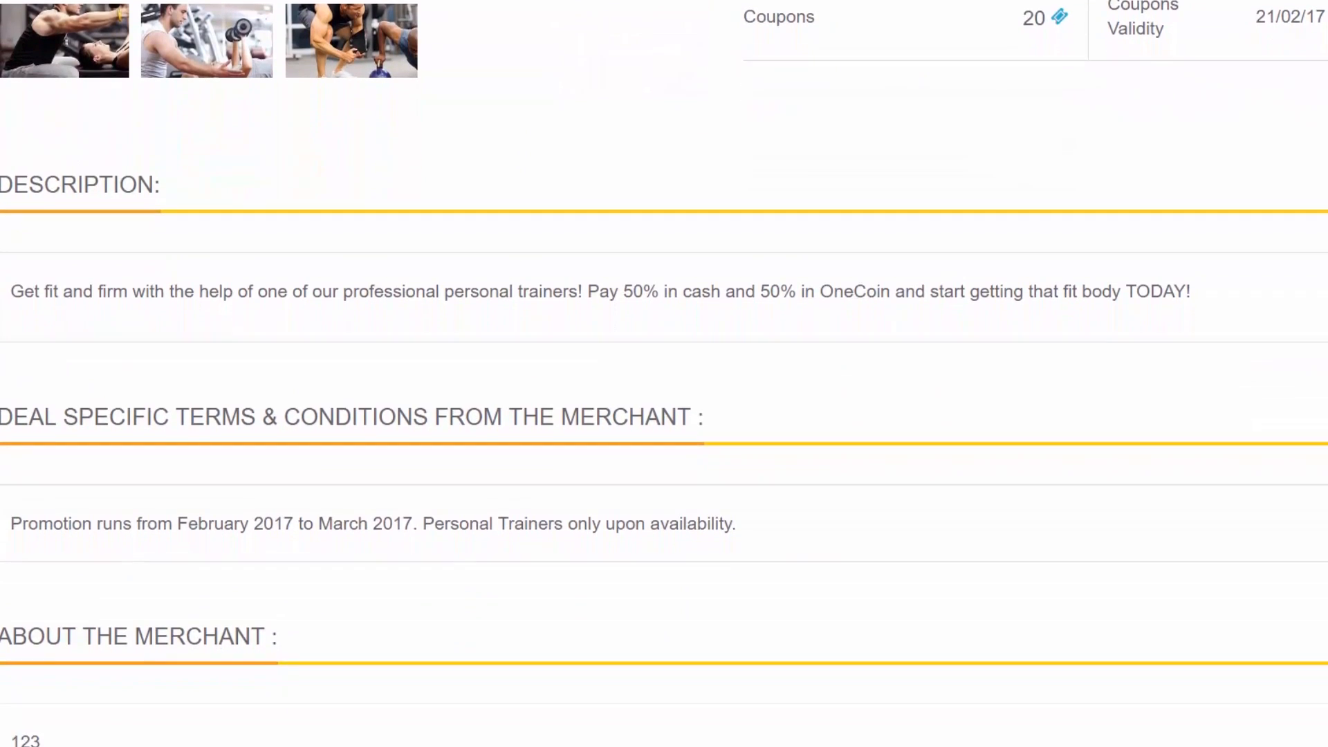
{"action": "scroll", "scroll_direction": "down", "scroll_amount": 3}
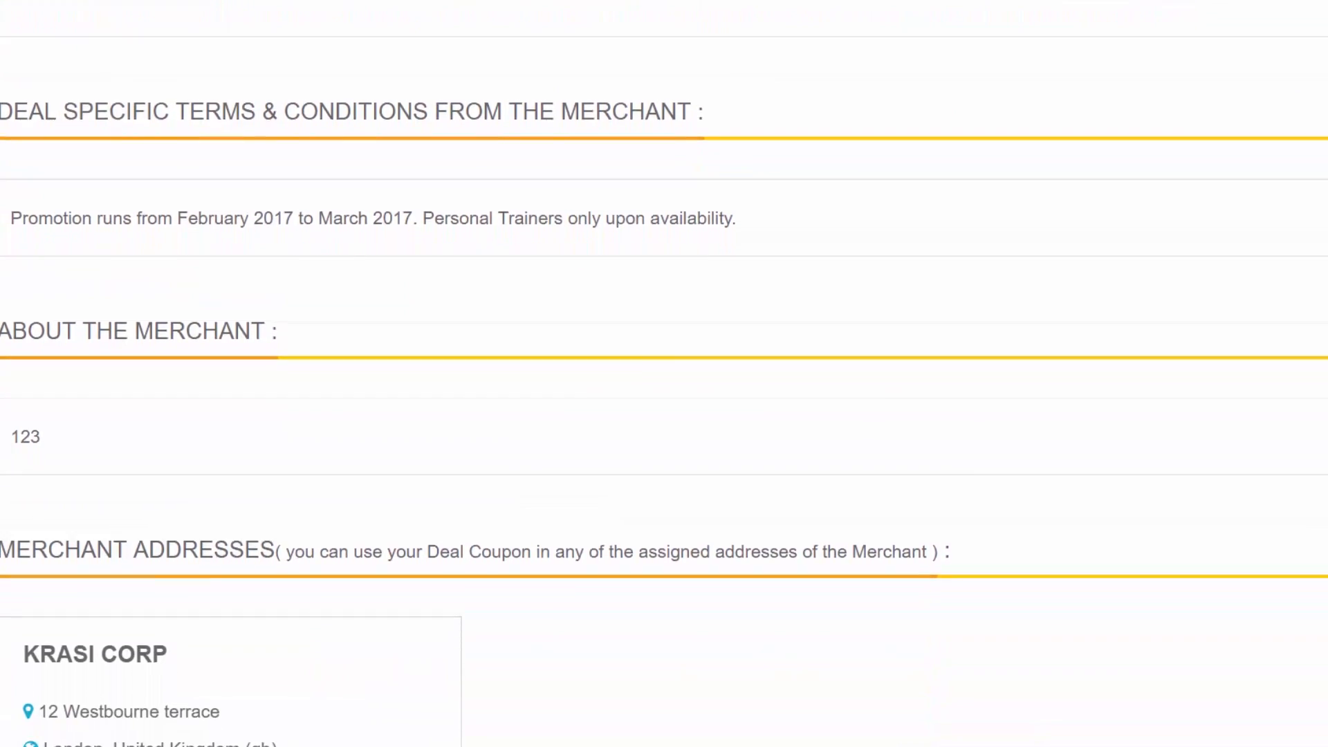